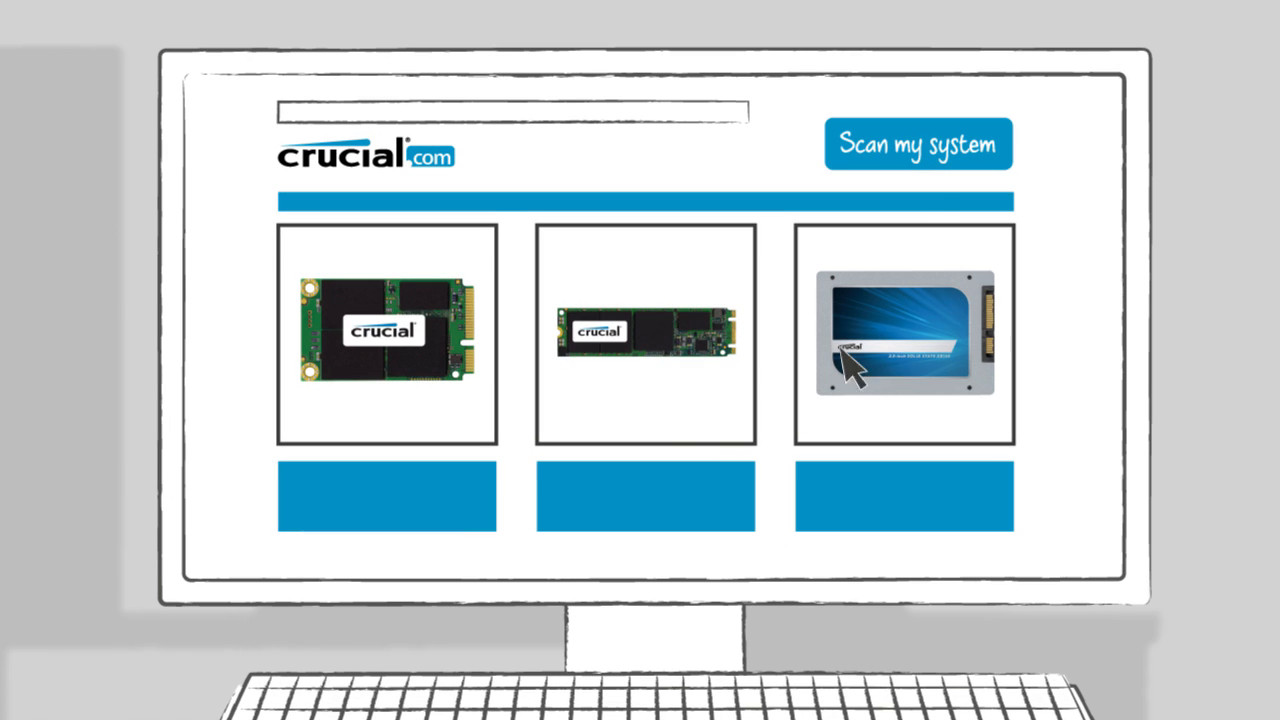
# Step: Open the Crucial Memory Advisor tool from the crucial.com SSD product page
pyautogui.click(917, 143)
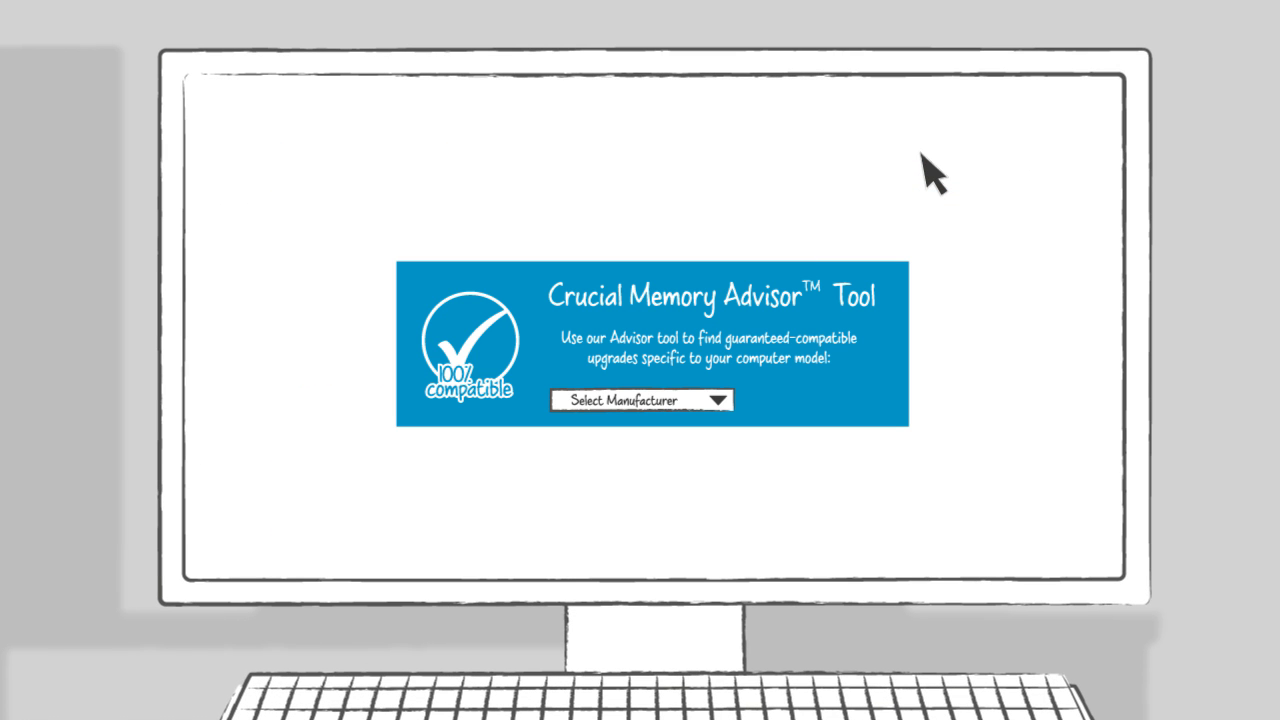